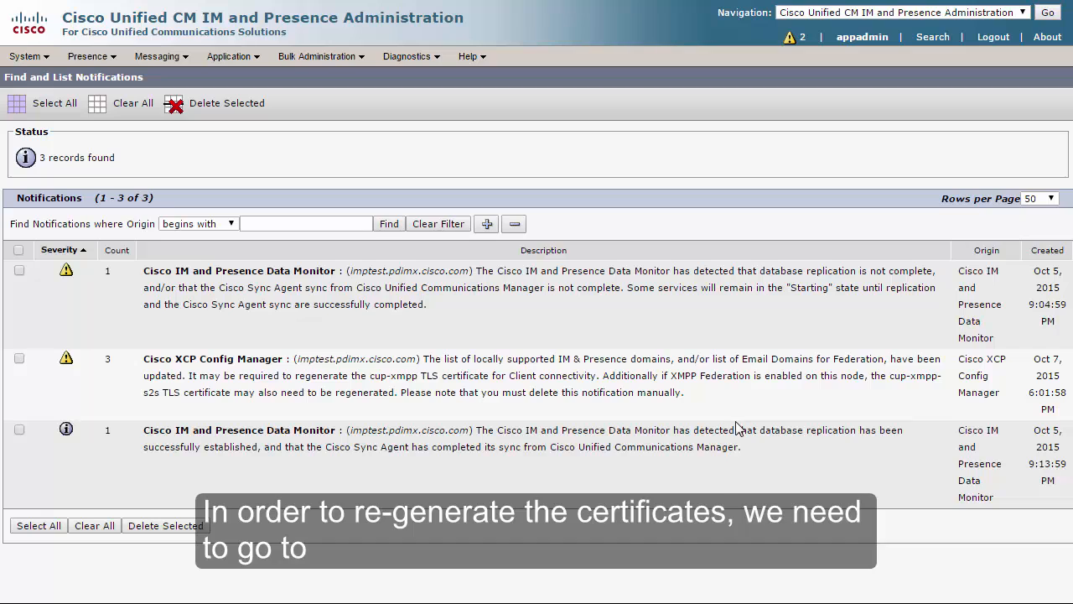
Switch from IM and Presence Administration to the OS Administration application
click(900, 12)
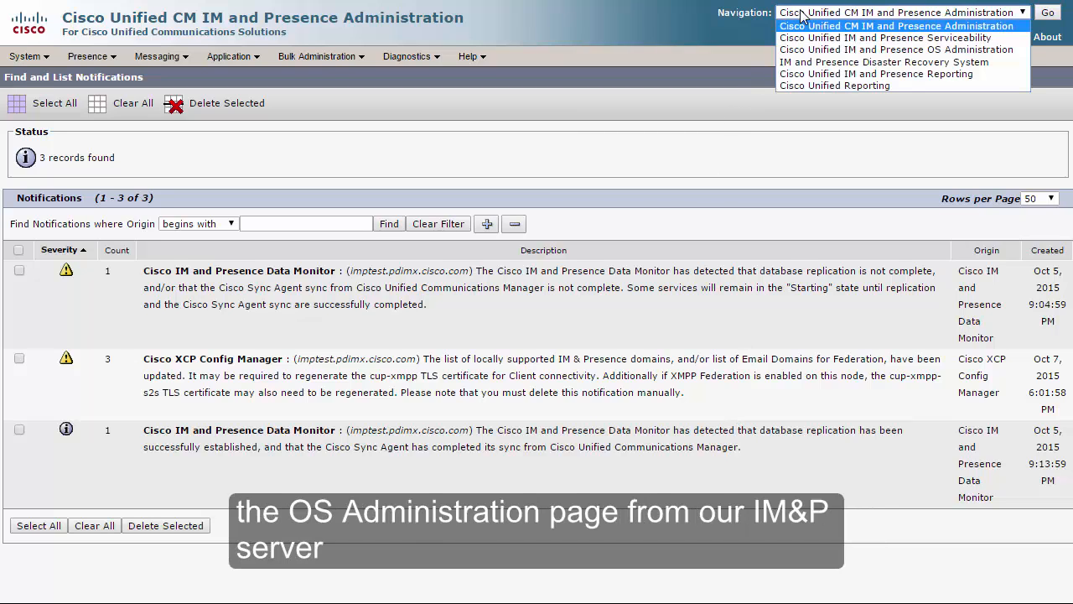
mouse_move(895, 49)
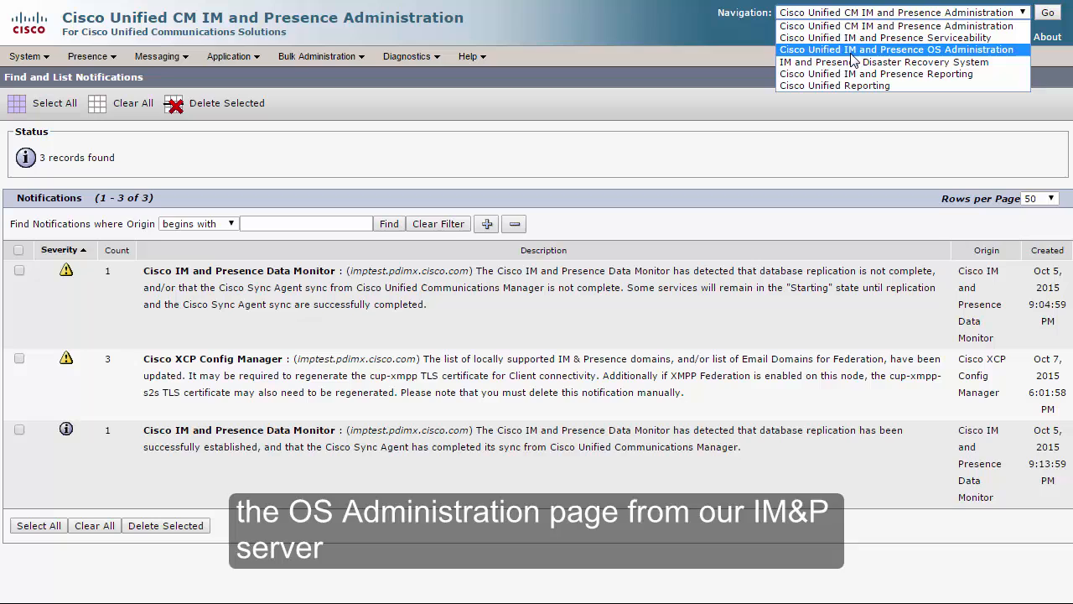
click(1047, 11)
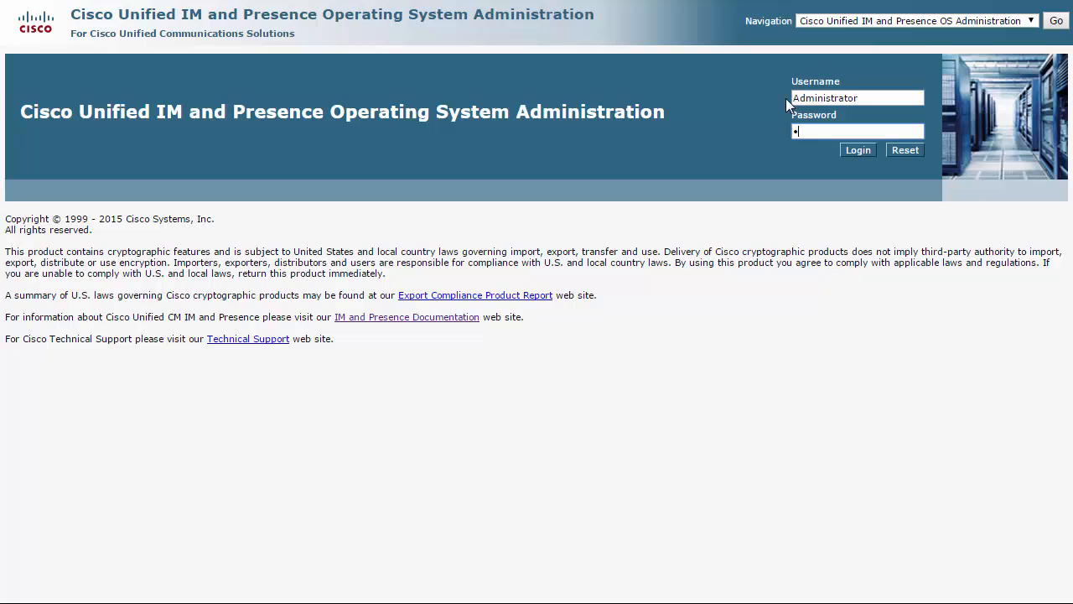
Sign in to OS Administration and go to Security > Certificate Management
click(857, 149)
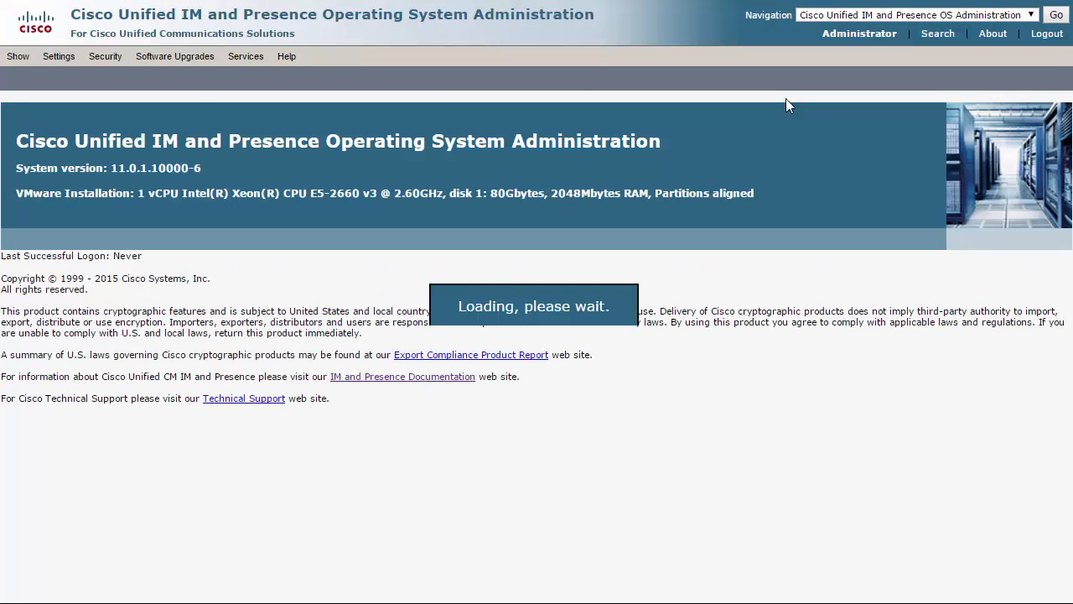
click(128, 56)
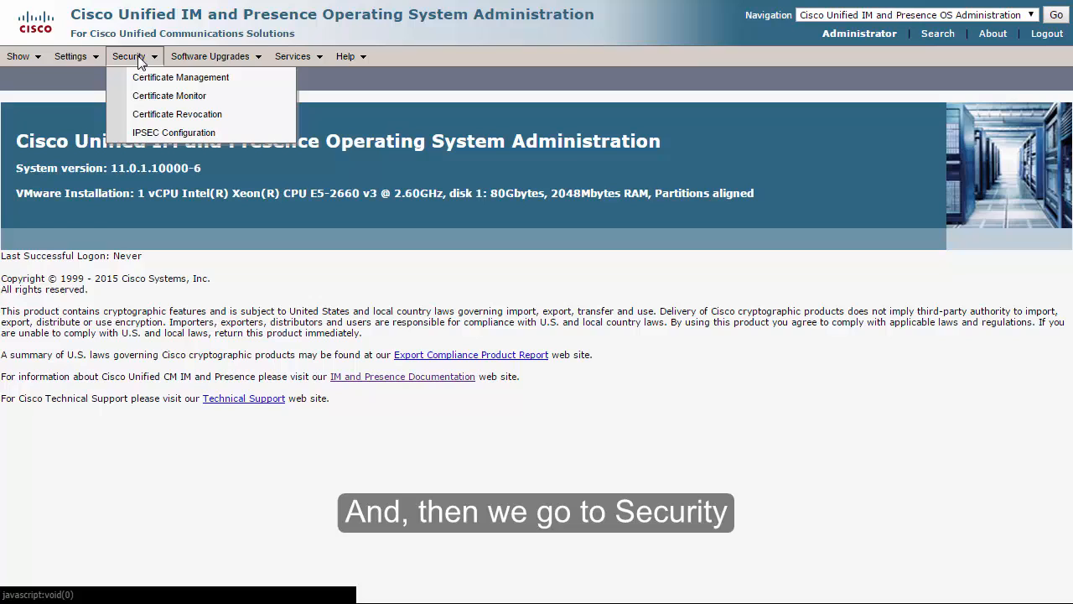
click(180, 77)
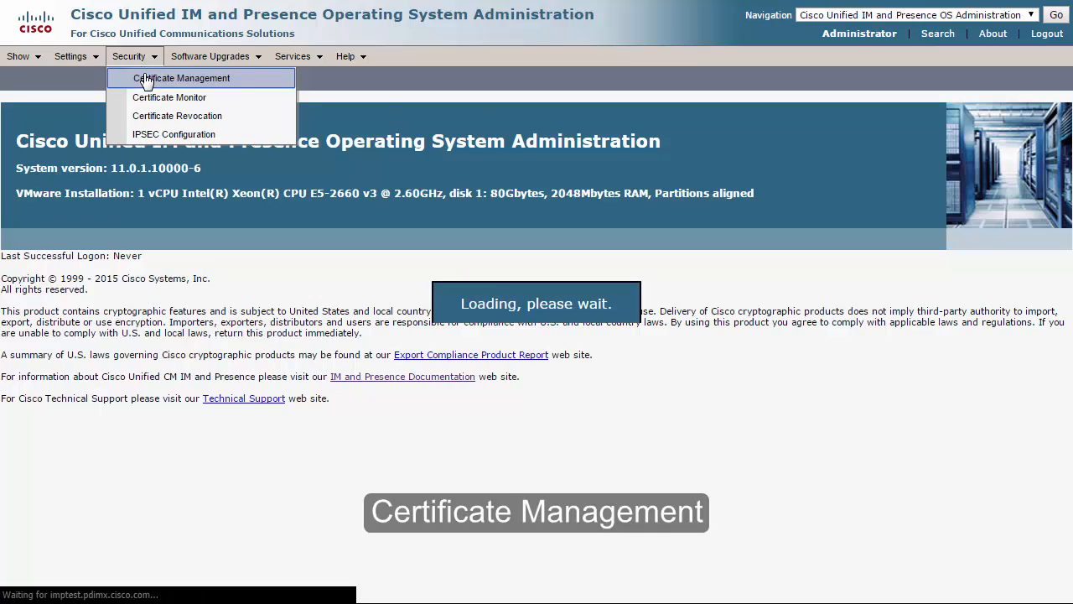
click(181, 78)
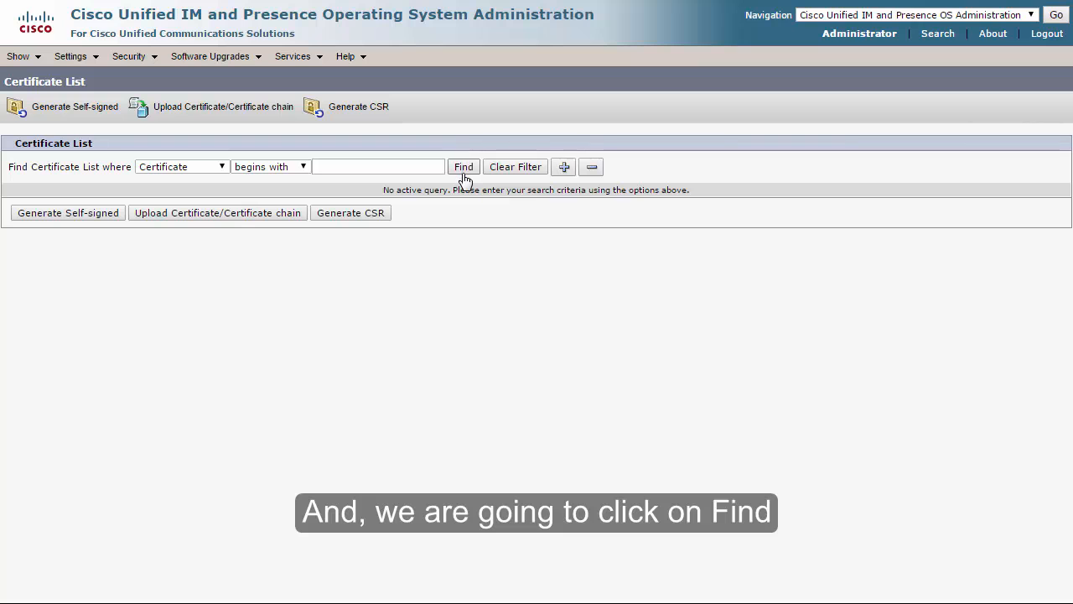
Run Find with an empty filter to list all 11 certificates and their expiration dates
click(464, 166)
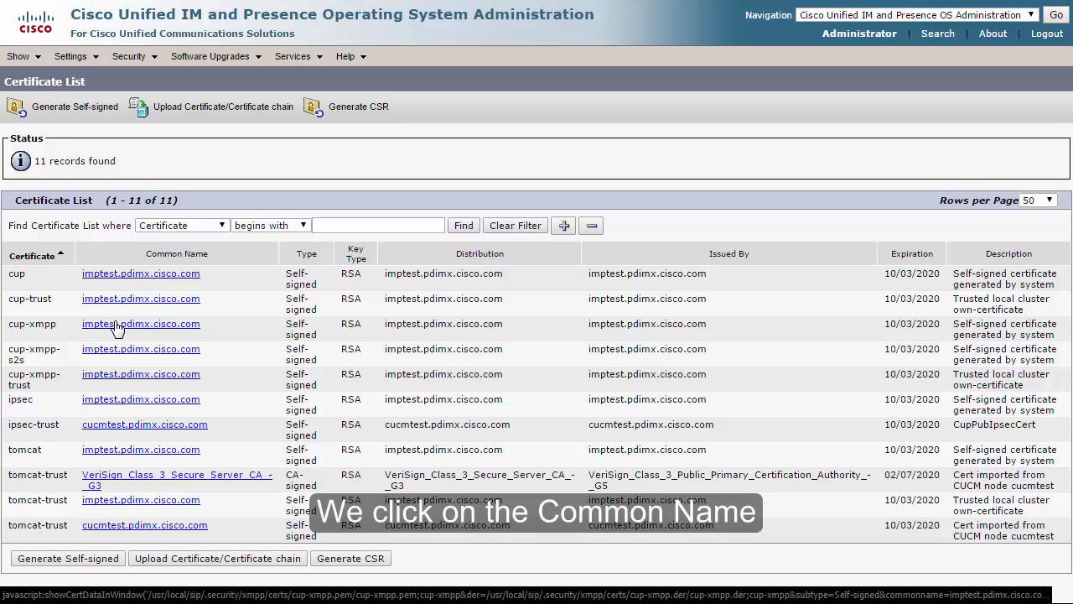
Regenerate the cup-xmpp certificate from its details so it now expires 10/06/2020
click(141, 324)
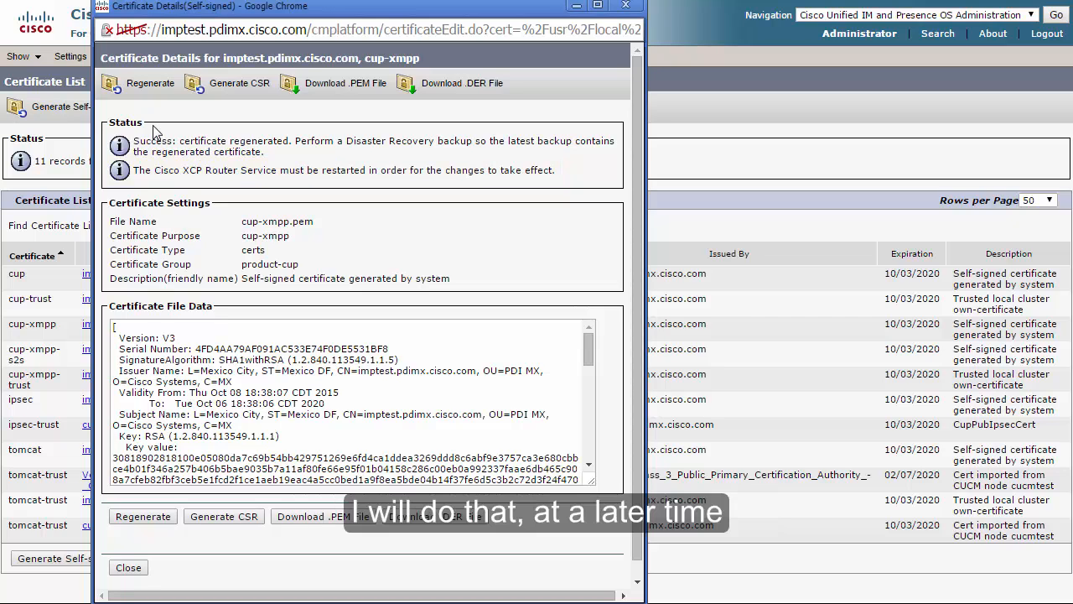
click(127, 567)
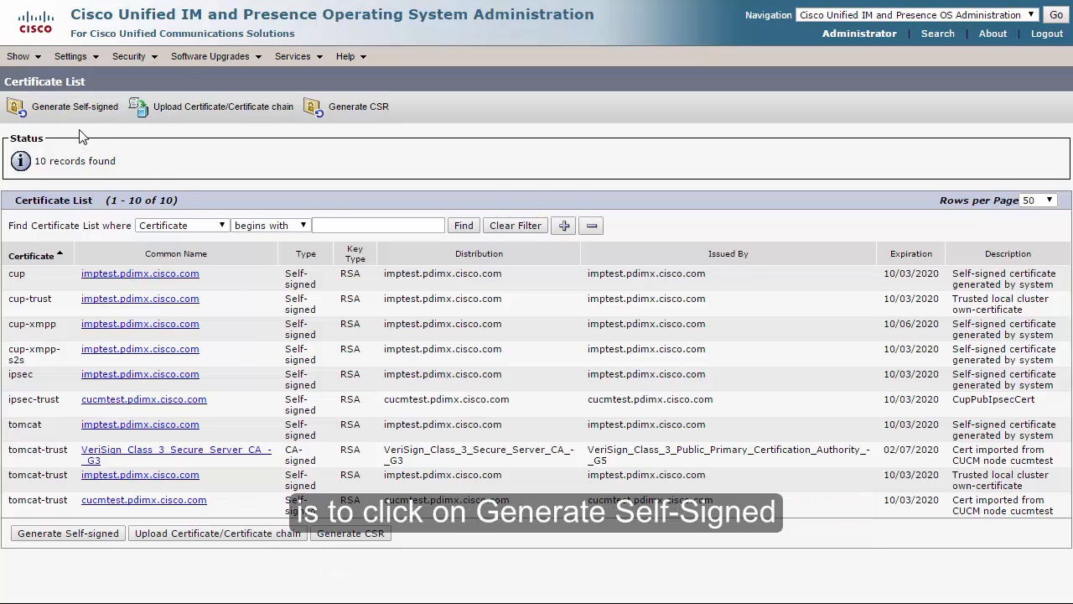
Fill a new self-signed certificate form for cup-xmpp-s2s with 2048 key length and SHA256 hash
click(74, 106)
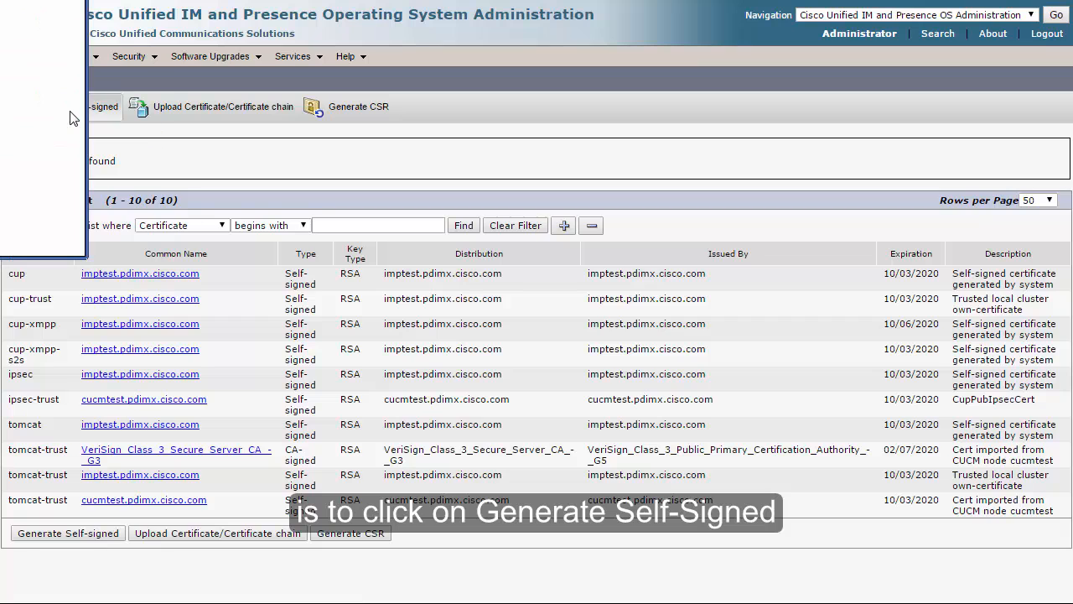
click(67, 107)
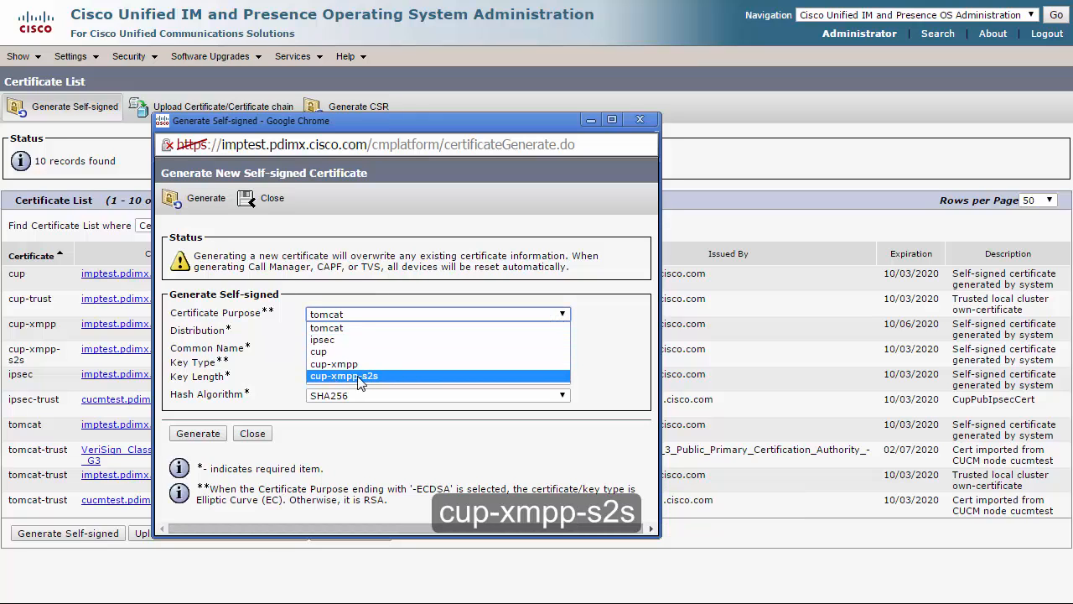
mouse_move(388, 380)
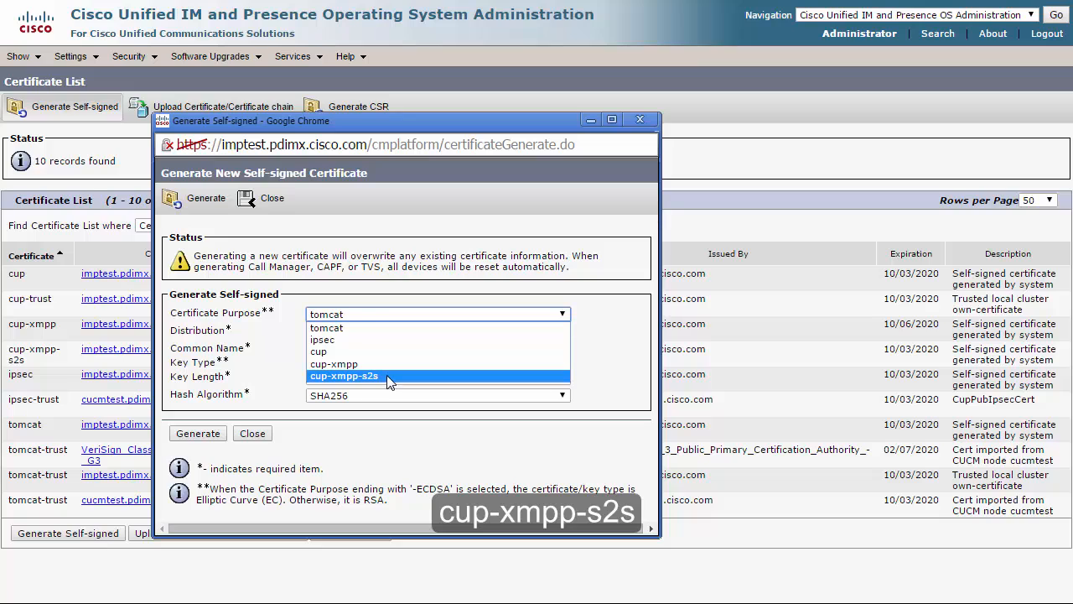
click(343, 376)
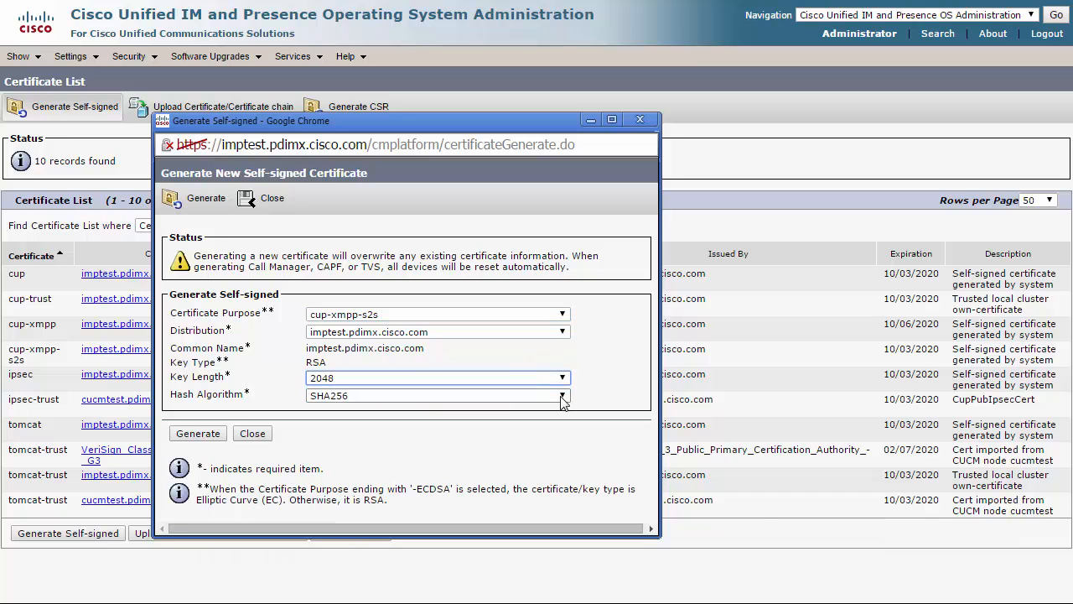
click(563, 396)
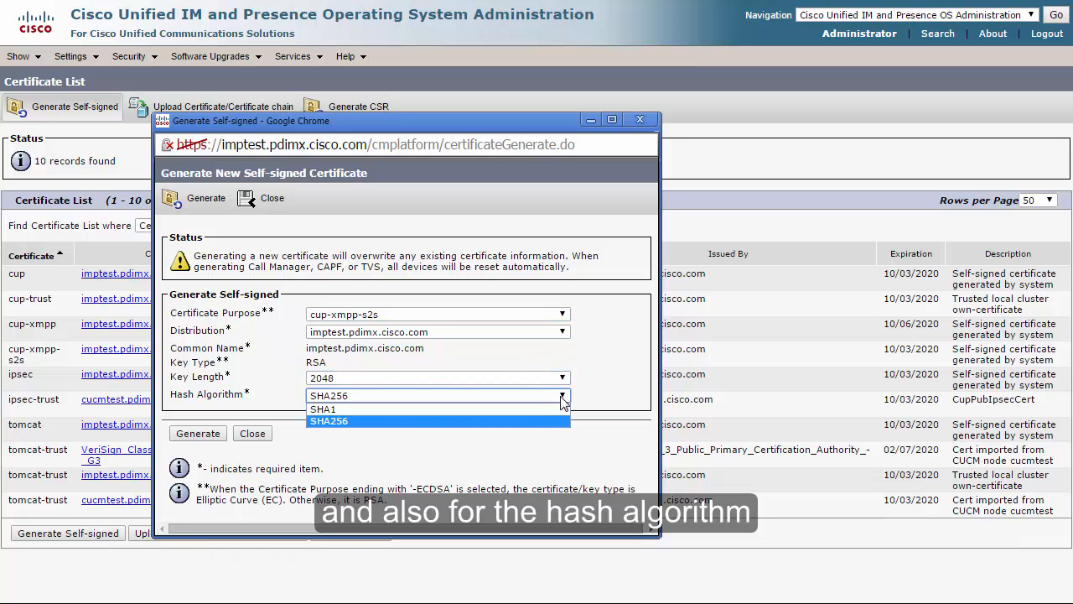
click(328, 420)
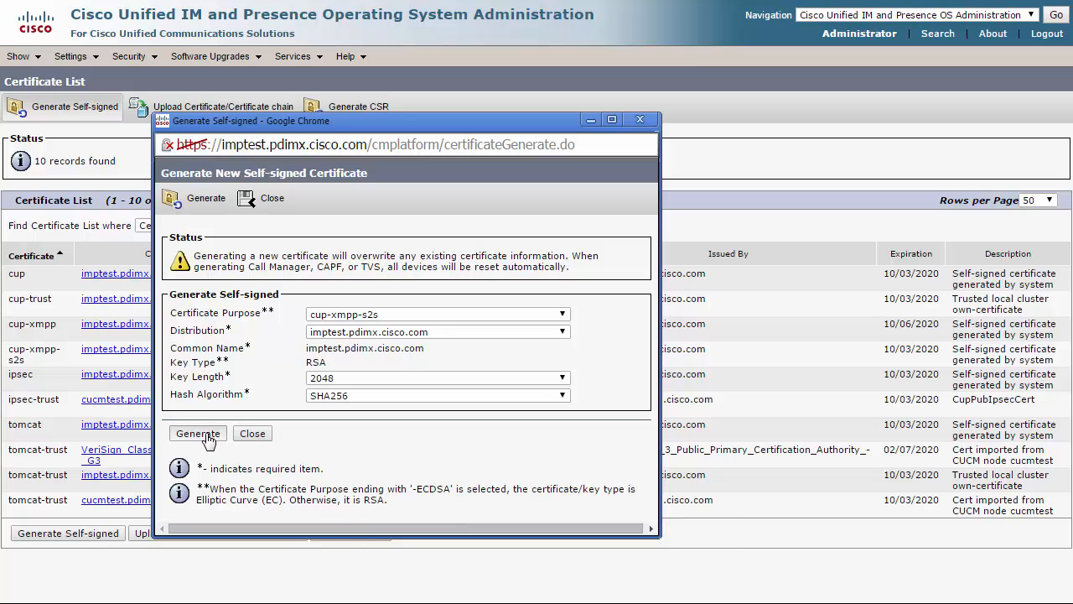
Generate the cup-xmpp-s2s certificate and return to the list showing its 10/06/2020 expiration
click(206, 198)
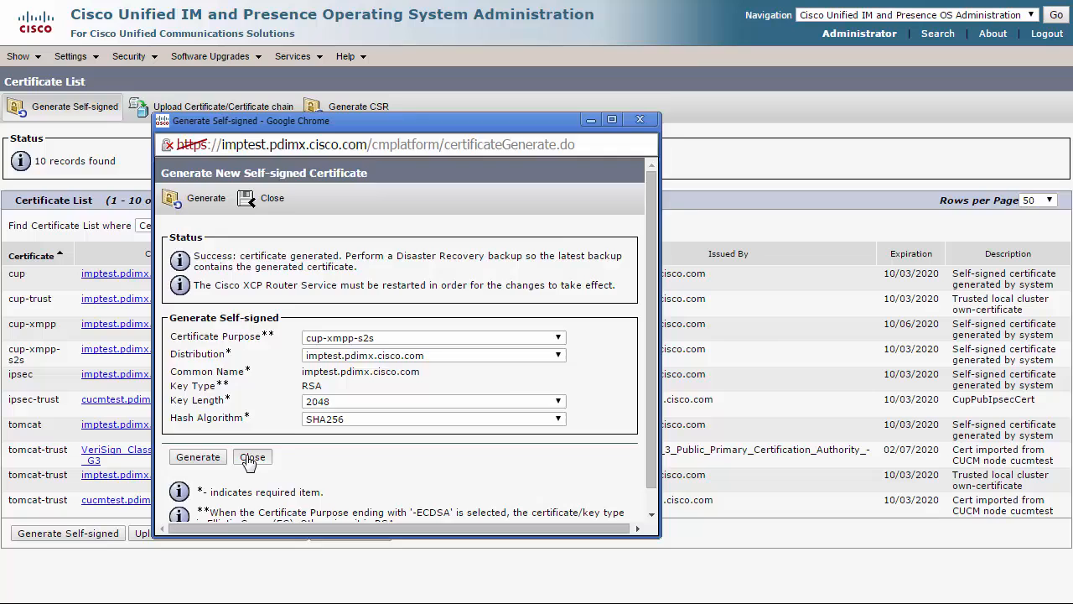
click(252, 457)
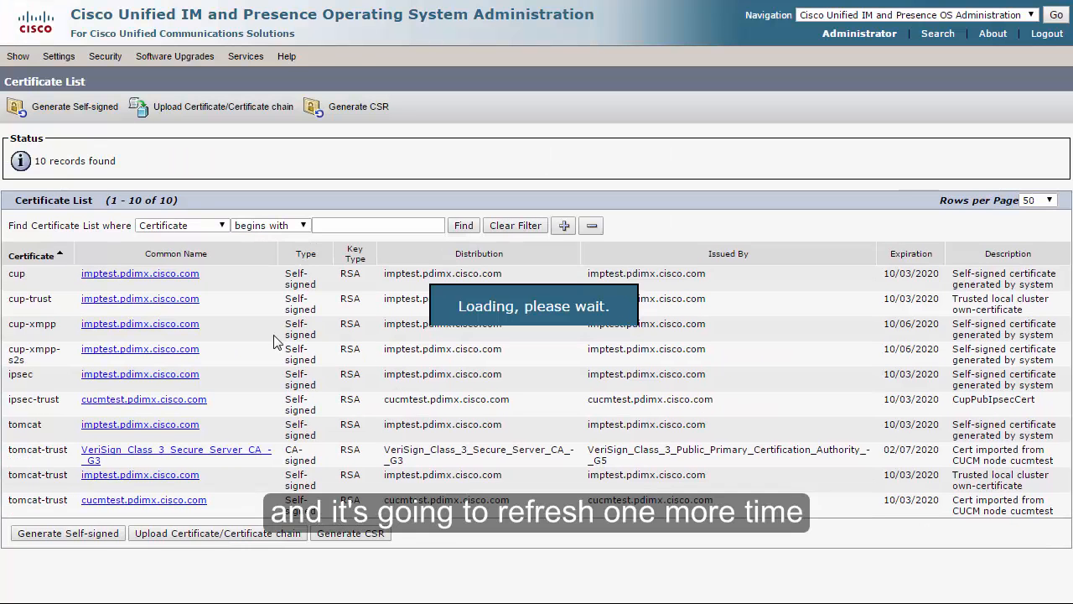